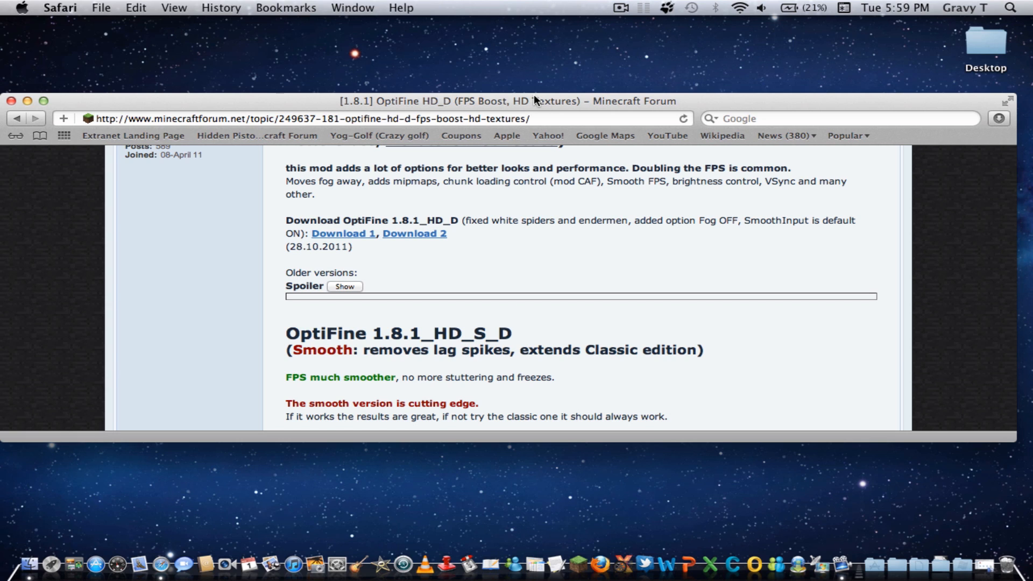
mouse_move(343, 235)
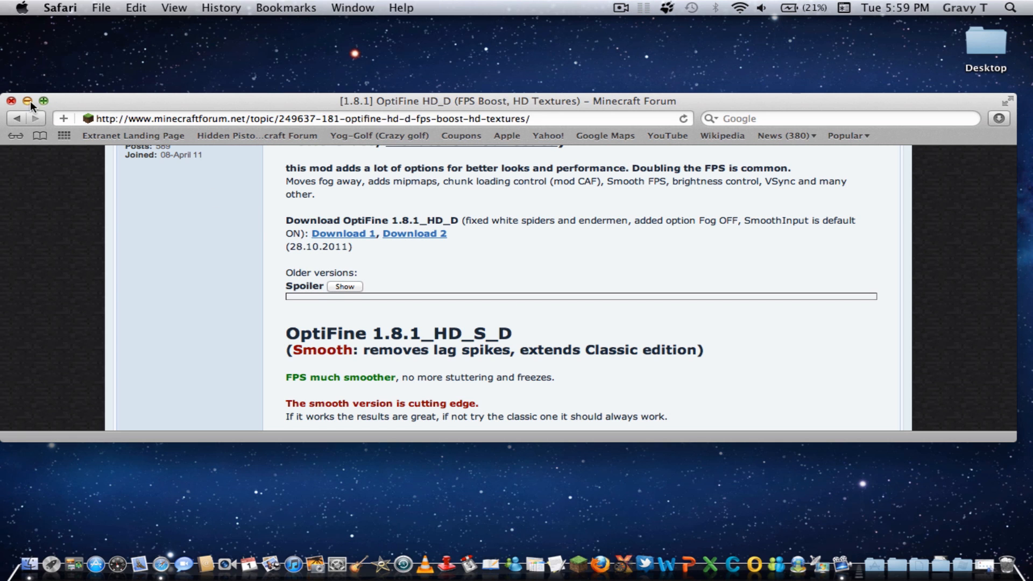
Minimize Safari and open the OptiFine_1 folder of class files from the desktop.
click(28, 101)
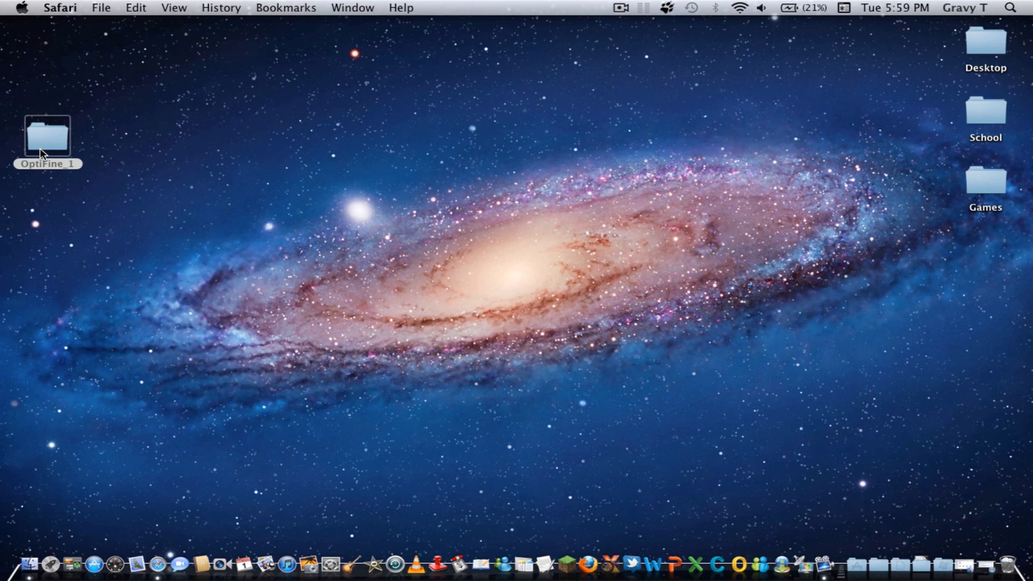
double_click(46, 137)
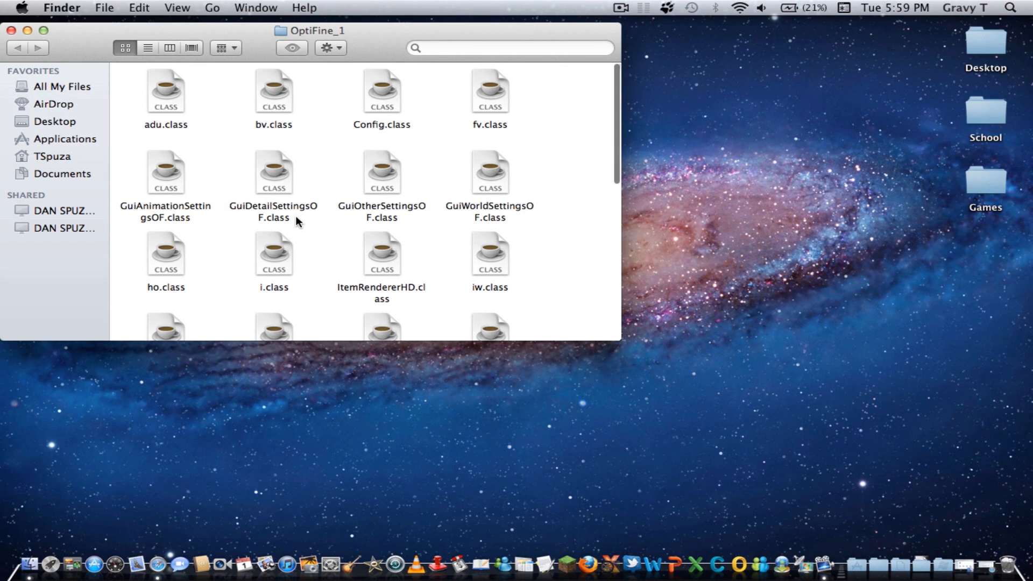
mouse_move(76, 495)
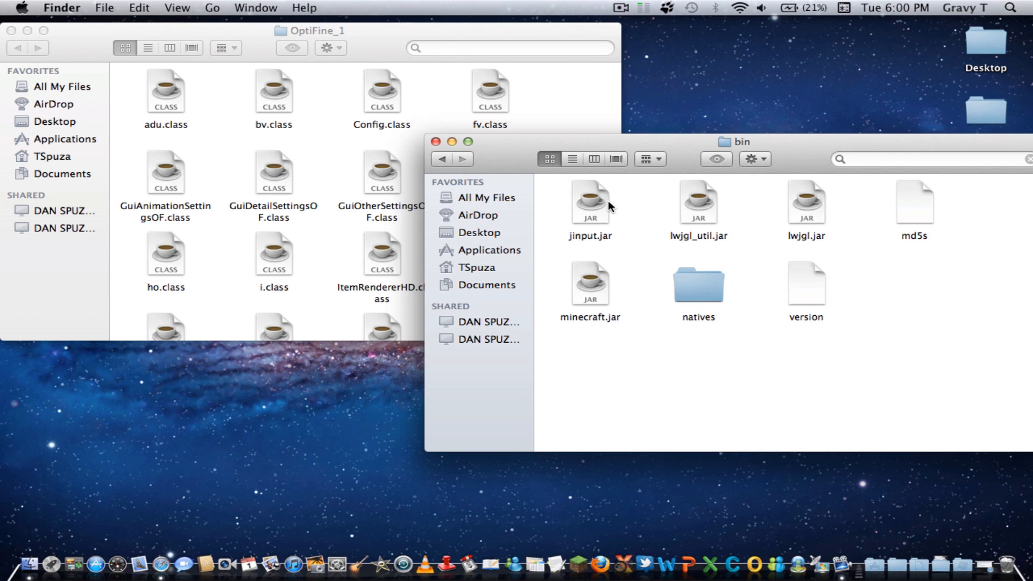
mouse_move(614, 329)
text(zip)
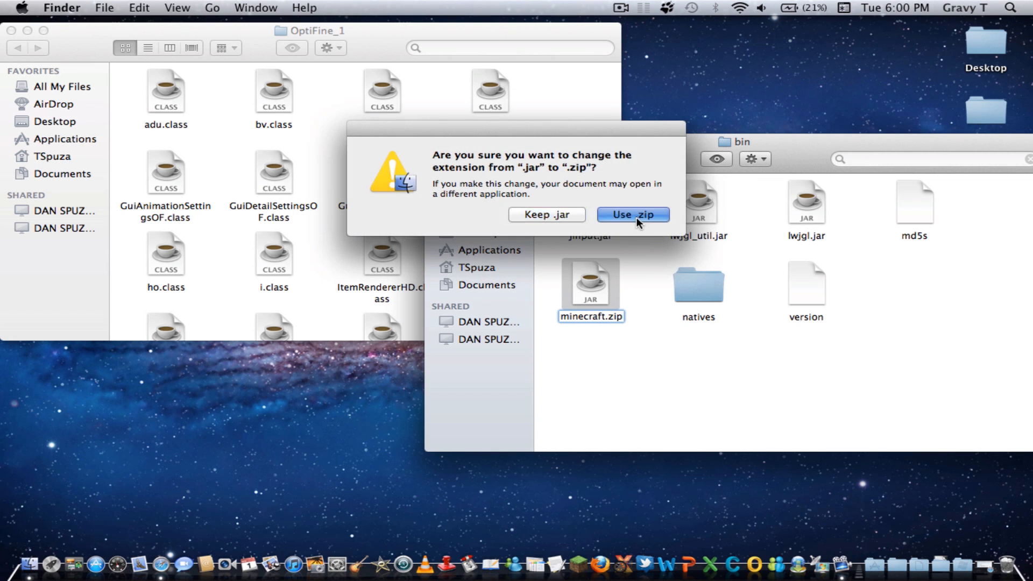
Convert minecraft.jar to a zip, unpack it, and name the resulting folder minecraft.jar again.
click(632, 215)
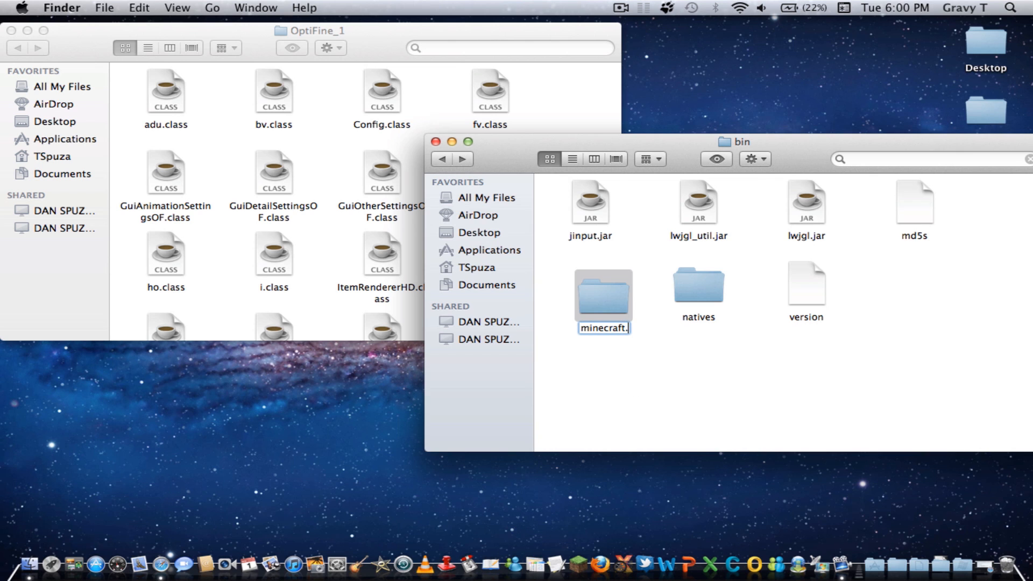
key(Return)
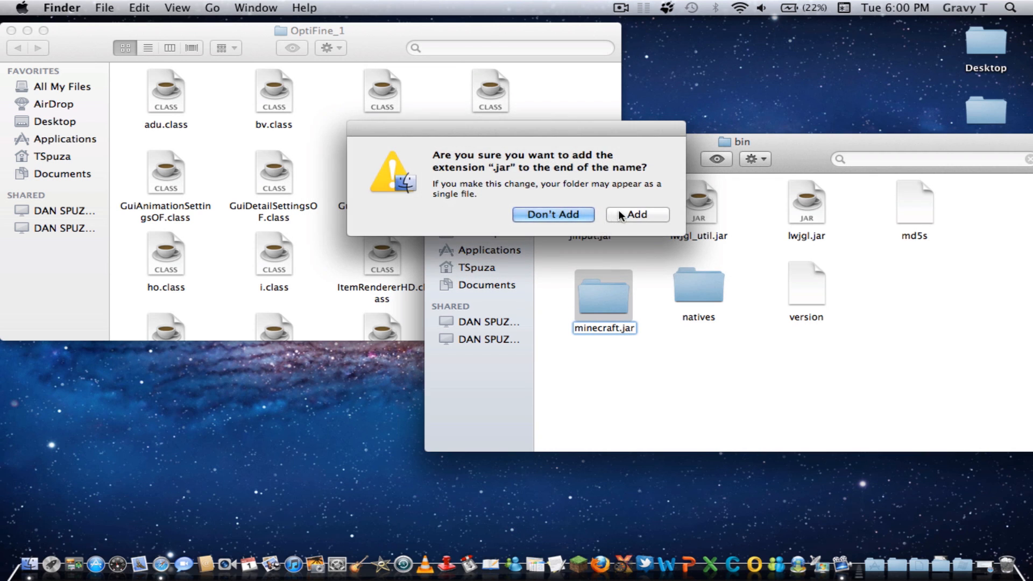
click(635, 214)
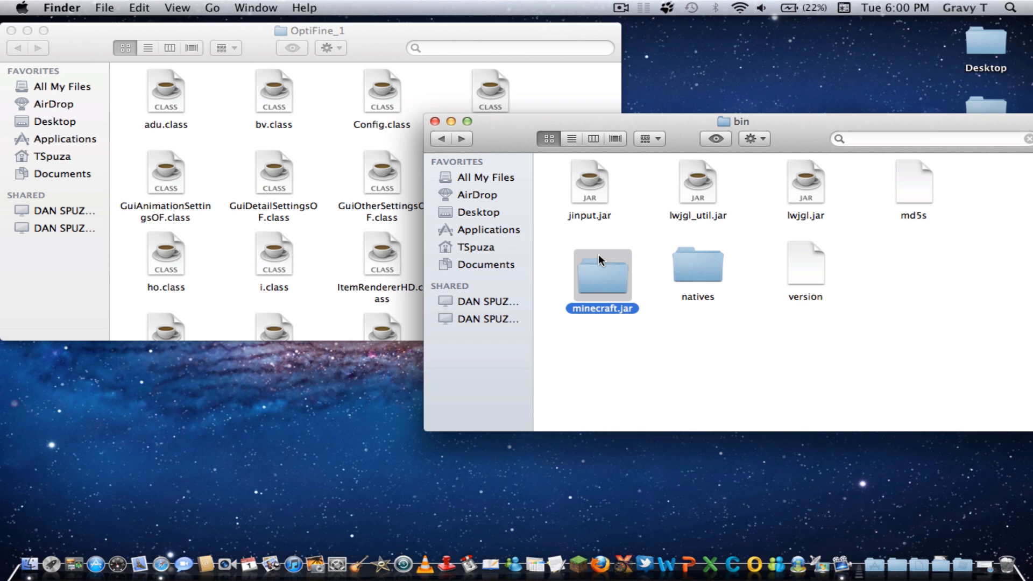
Copy all OptiFine class files into the minecraft.jar folder, replacing every conflicting file.
double_click(601, 267)
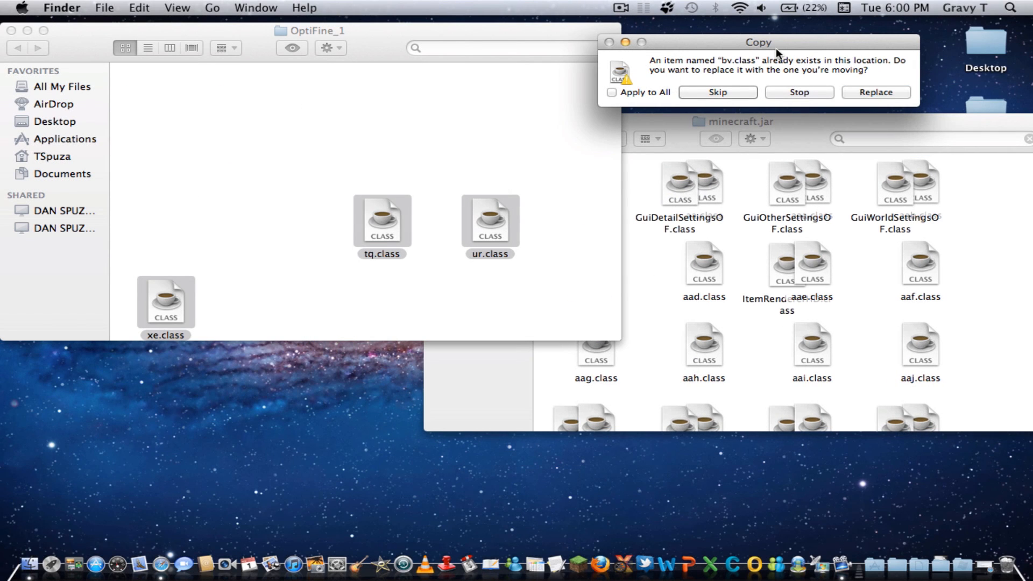
click(611, 91)
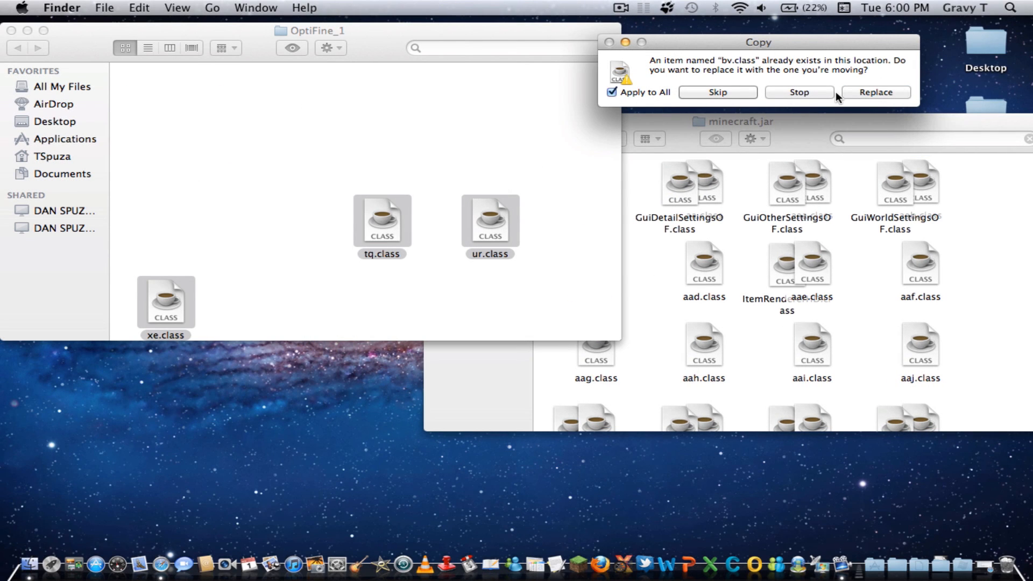
click(875, 93)
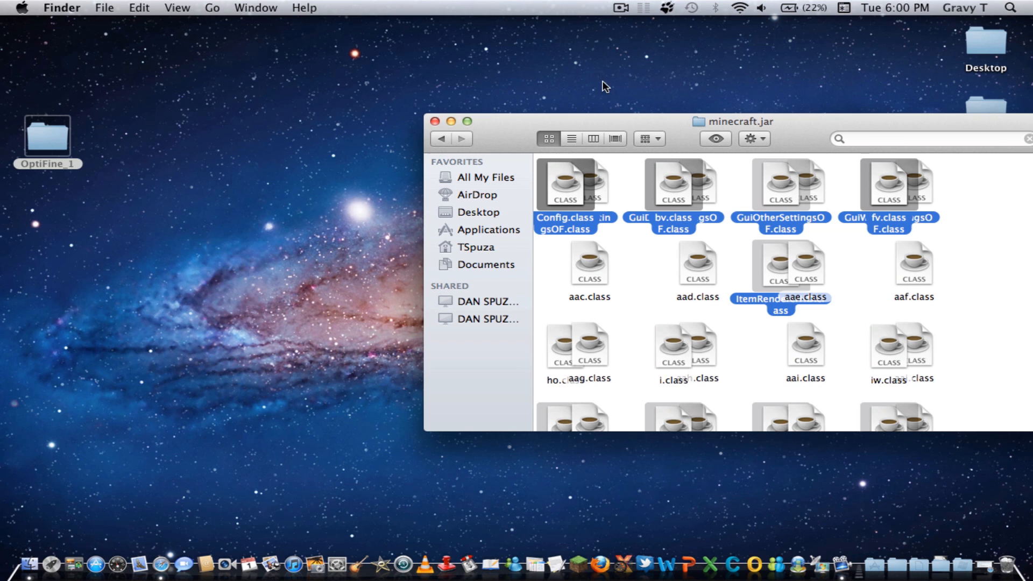
click(434, 121)
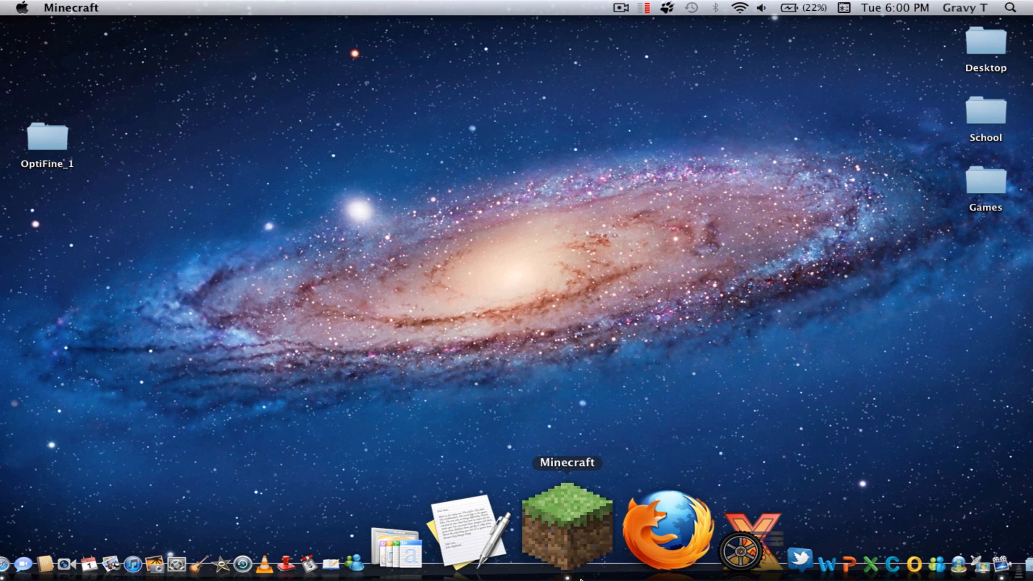
Launch Minecraft and set render distance to Normal and performance to Max FPS.
click(567, 528)
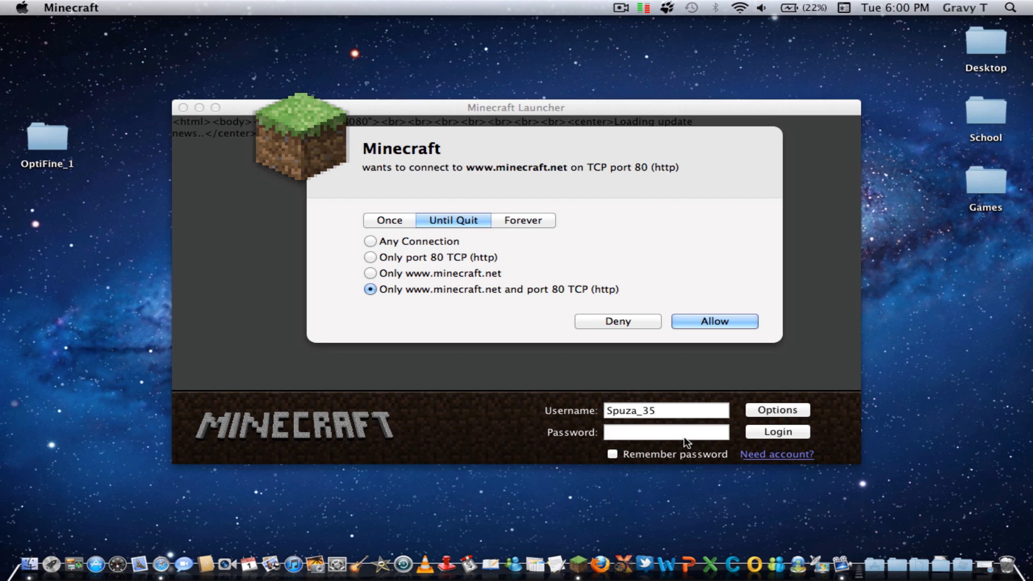
click(713, 321)
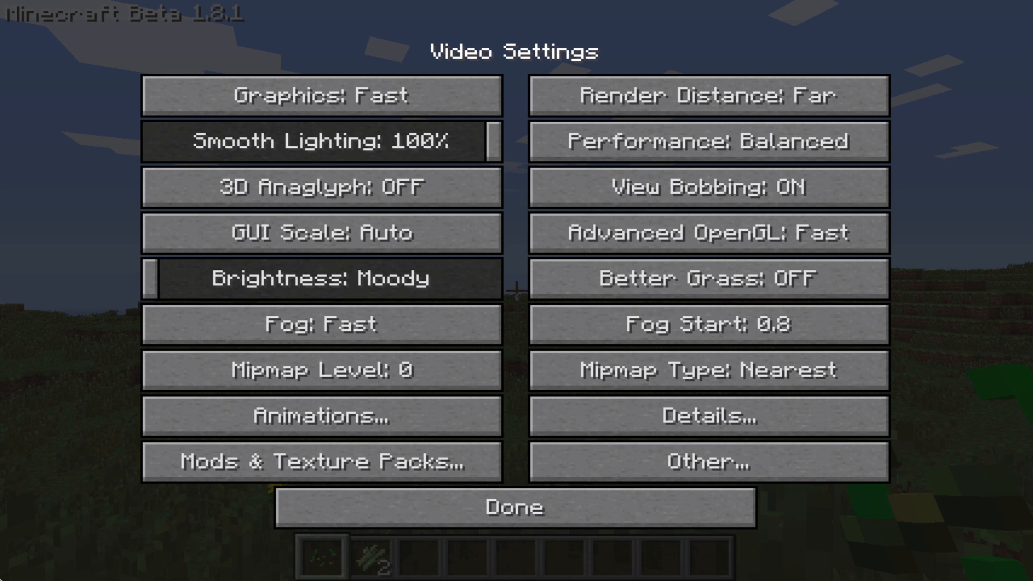
mouse_move(148, 498)
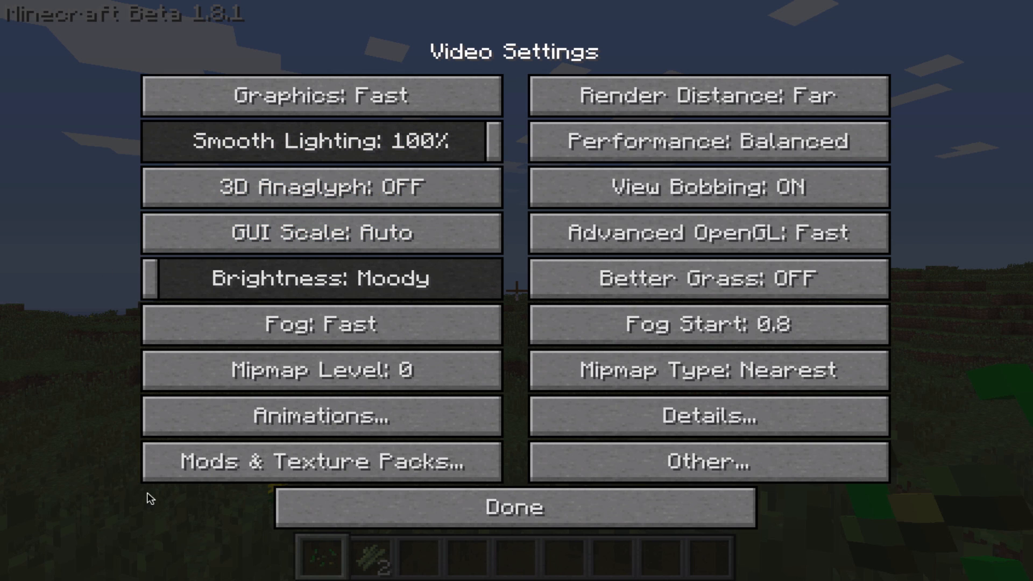
mouse_move(162, 539)
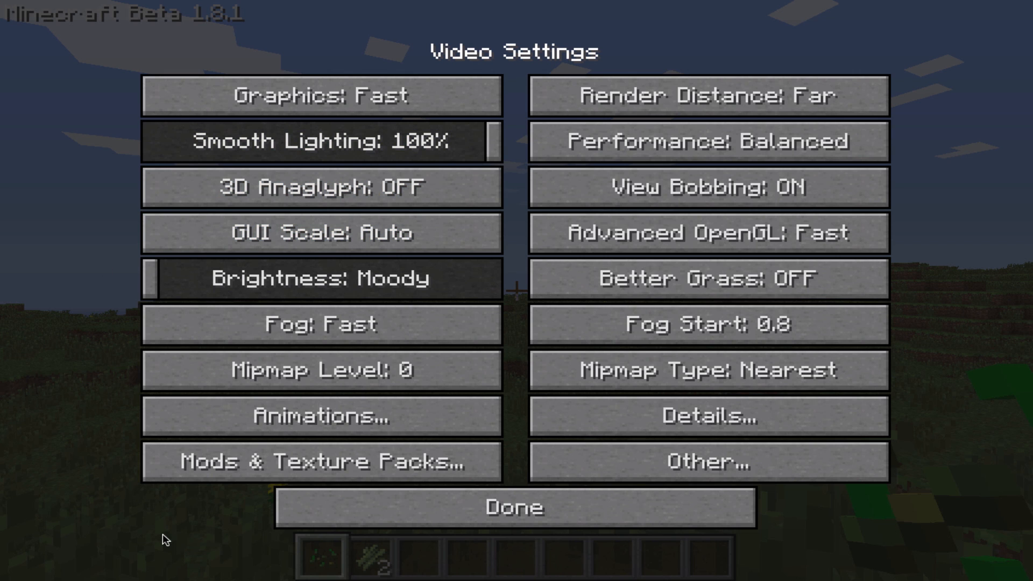
mouse_move(136, 374)
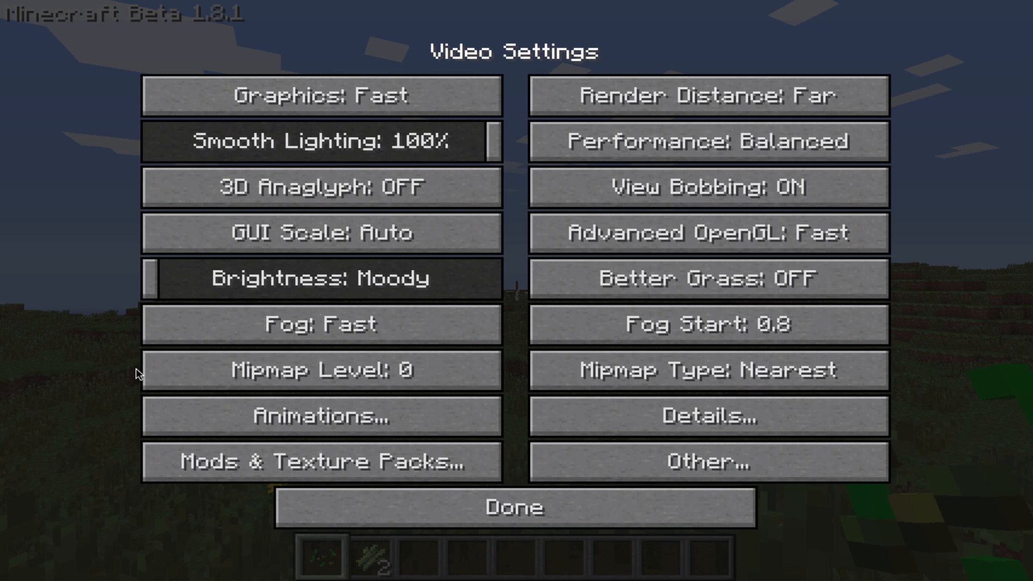
mouse_move(708, 96)
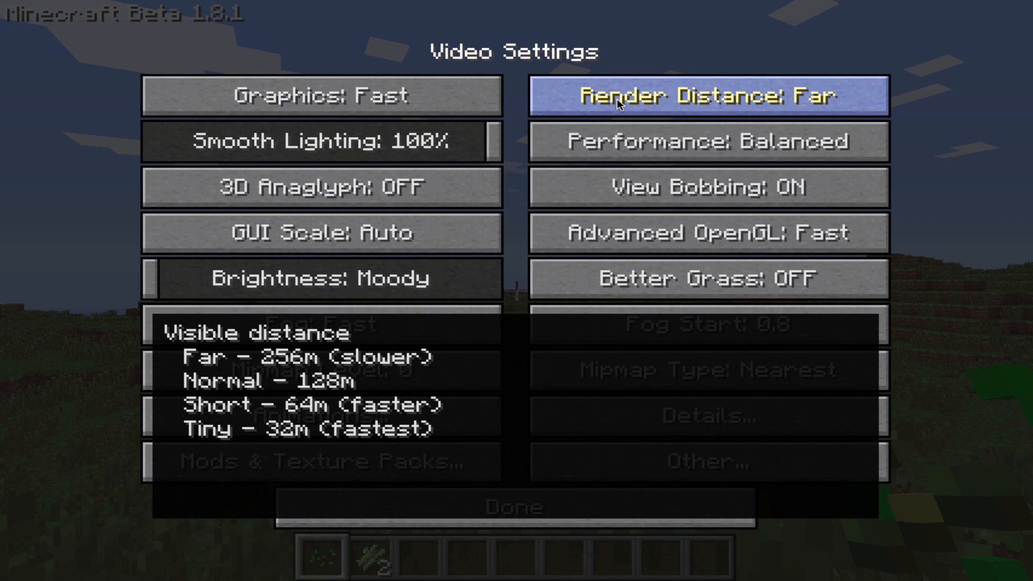
click(708, 96)
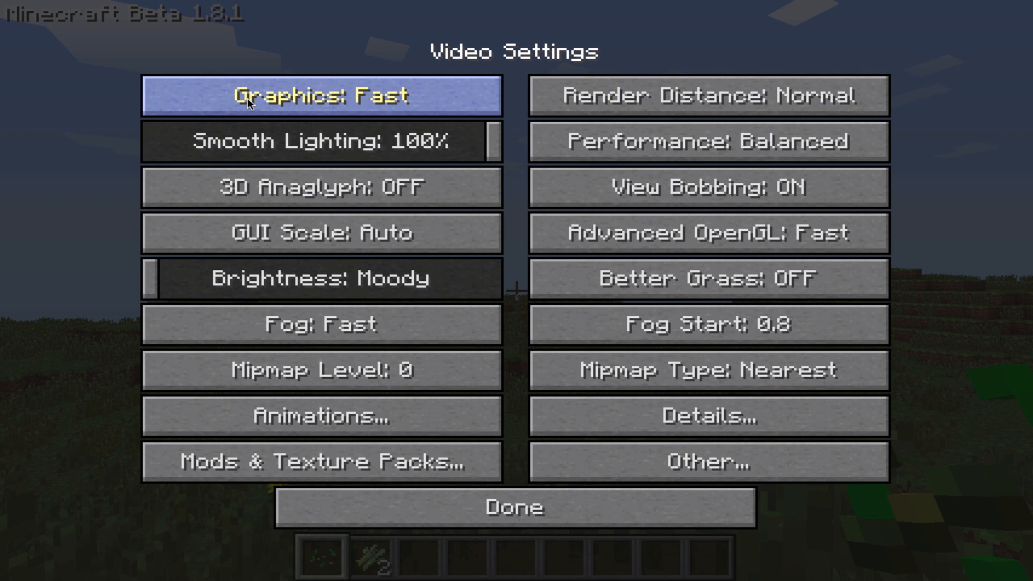
mouse_move(708, 141)
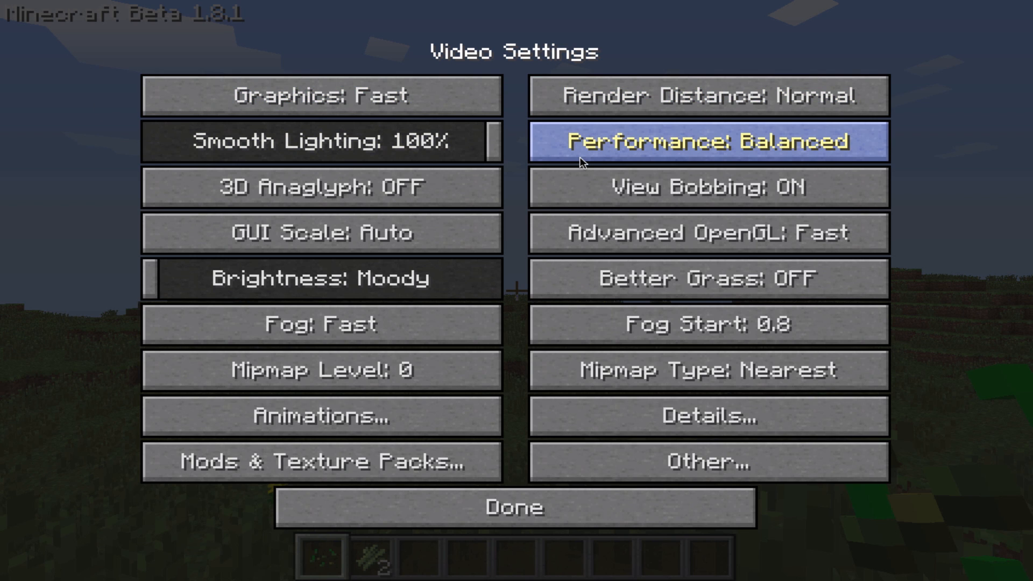
mouse_move(707, 140)
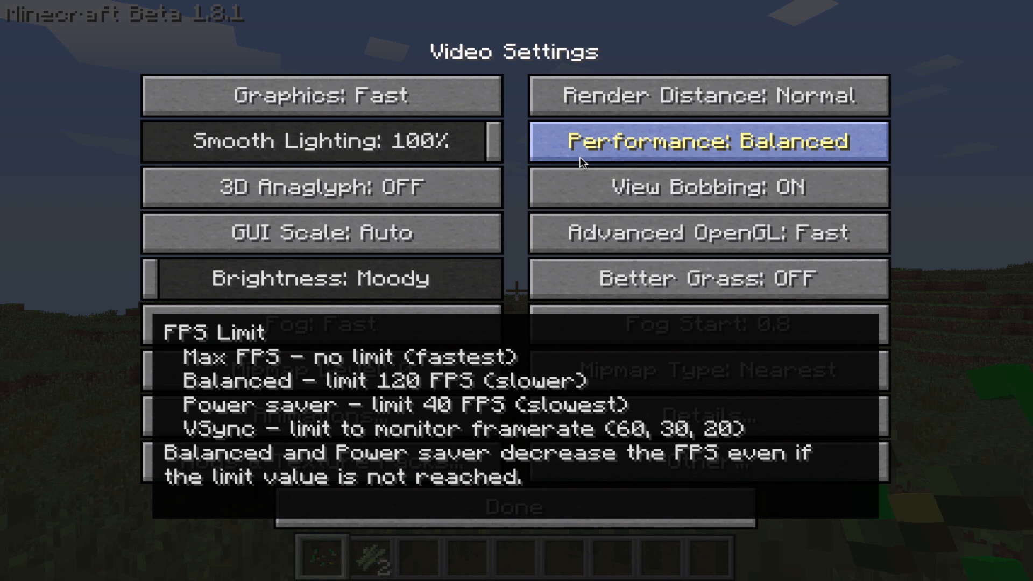
click(708, 141)
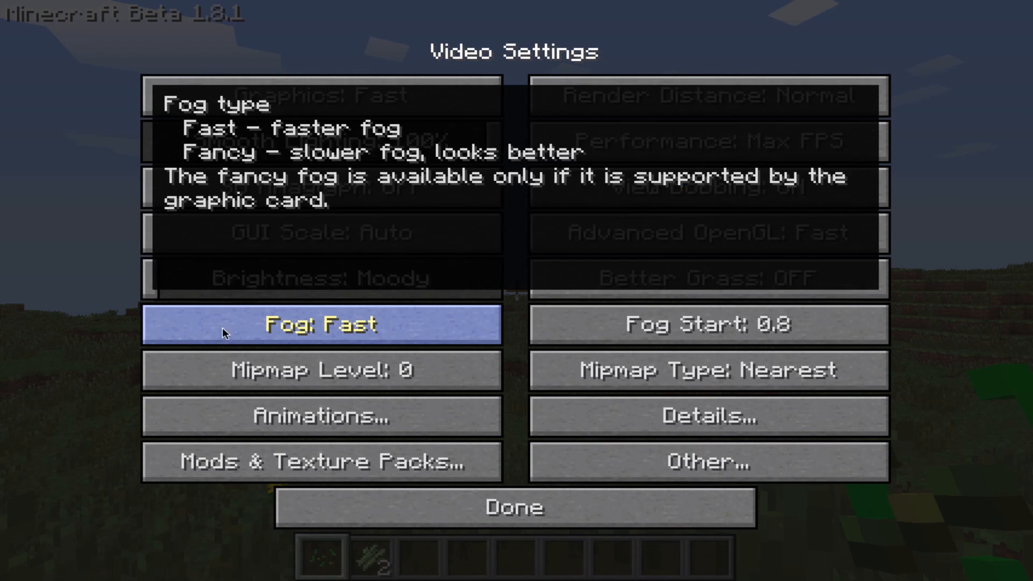
Review the Animations options unchanged and move on to the Detail Settings.
click(322, 416)
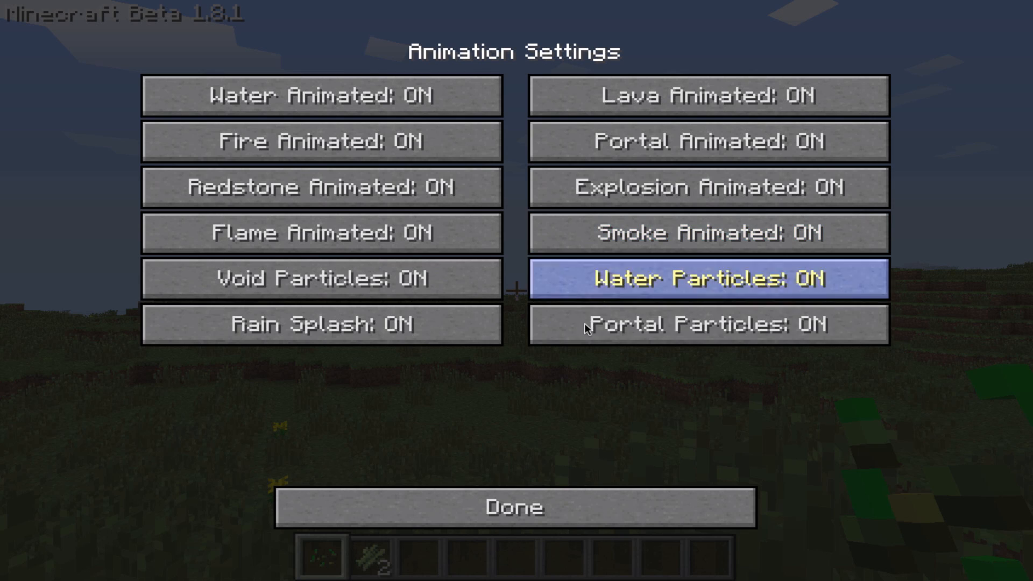
mouse_move(321, 323)
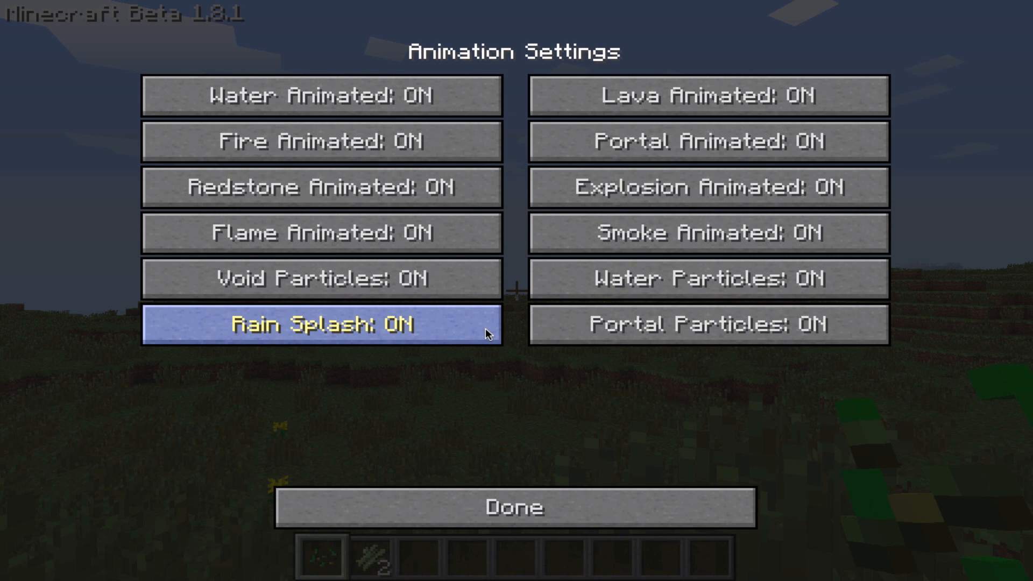
click(516, 507)
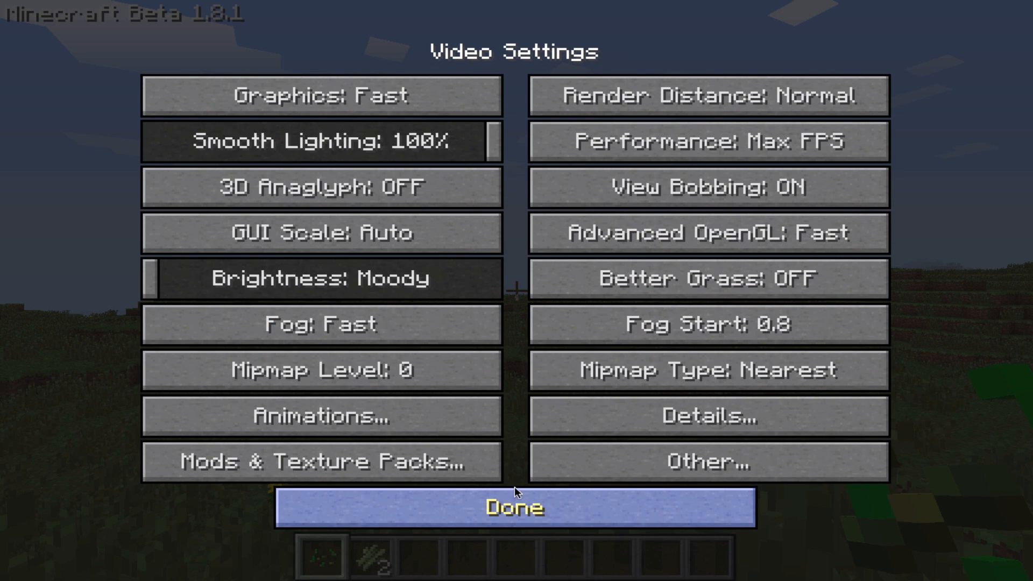
click(706, 416)
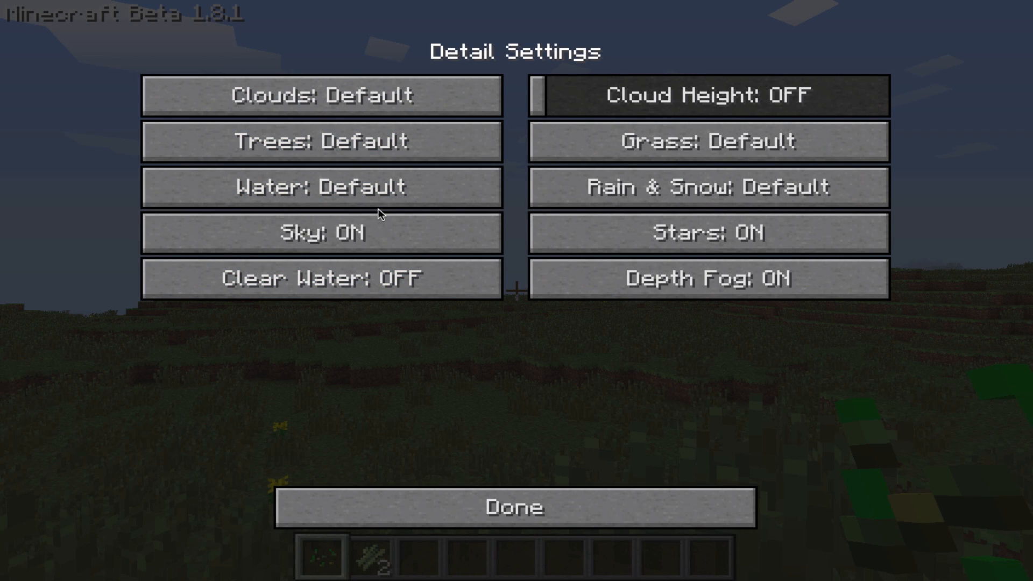
Set Clouds, Trees, Water and Grass to Fast and return to the video settings.
click(319, 96)
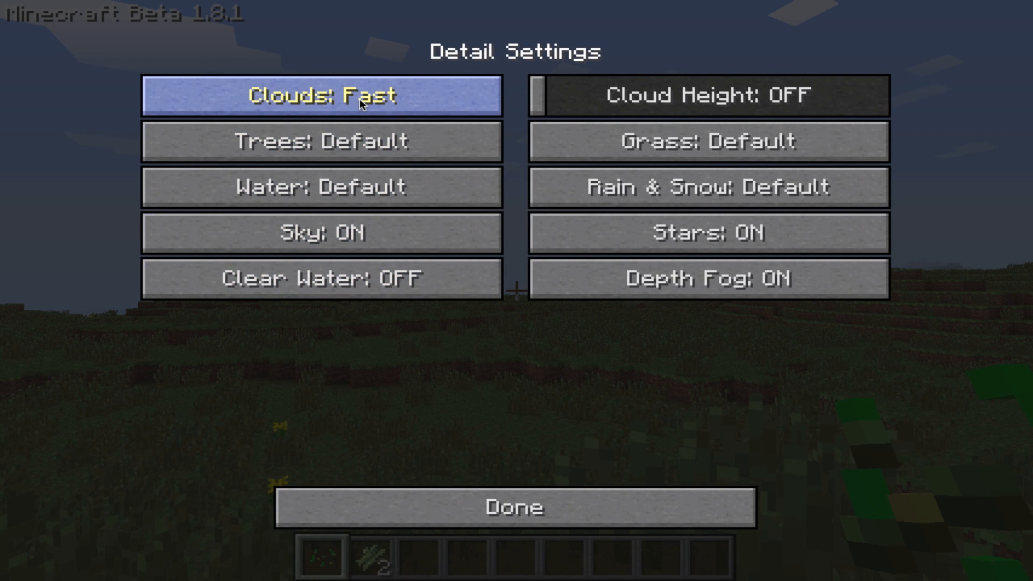
click(321, 140)
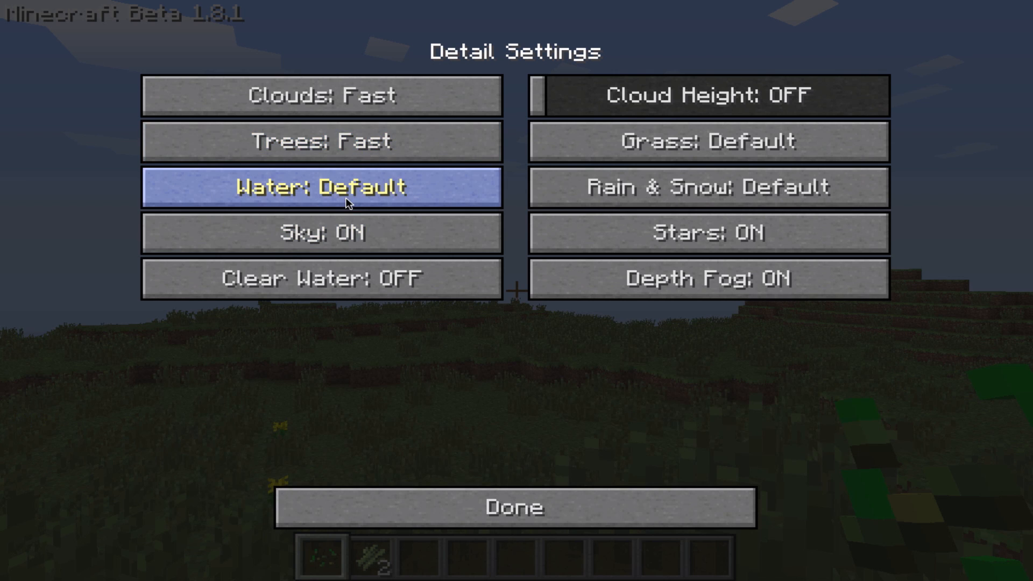
click(320, 186)
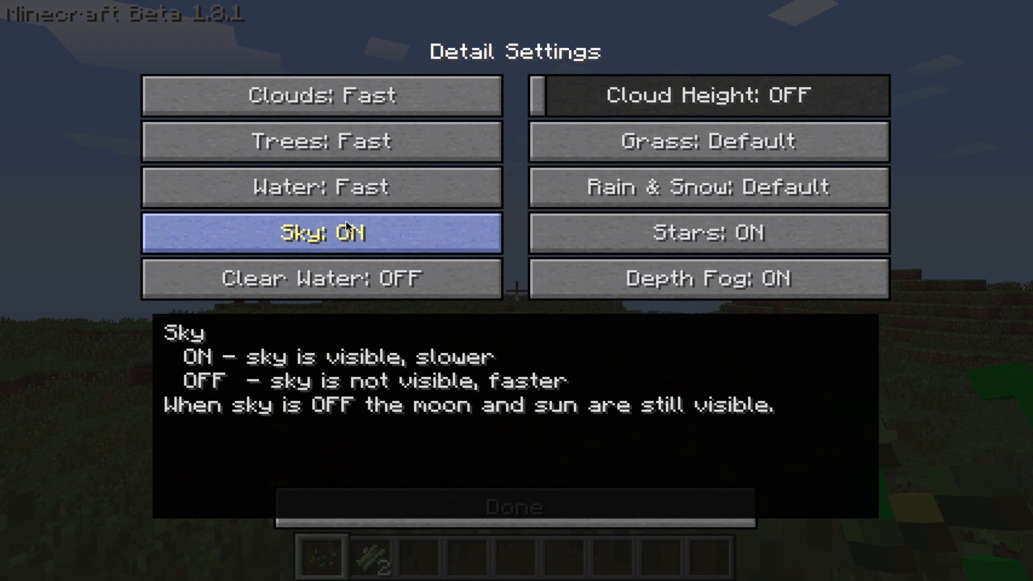
mouse_move(186, 256)
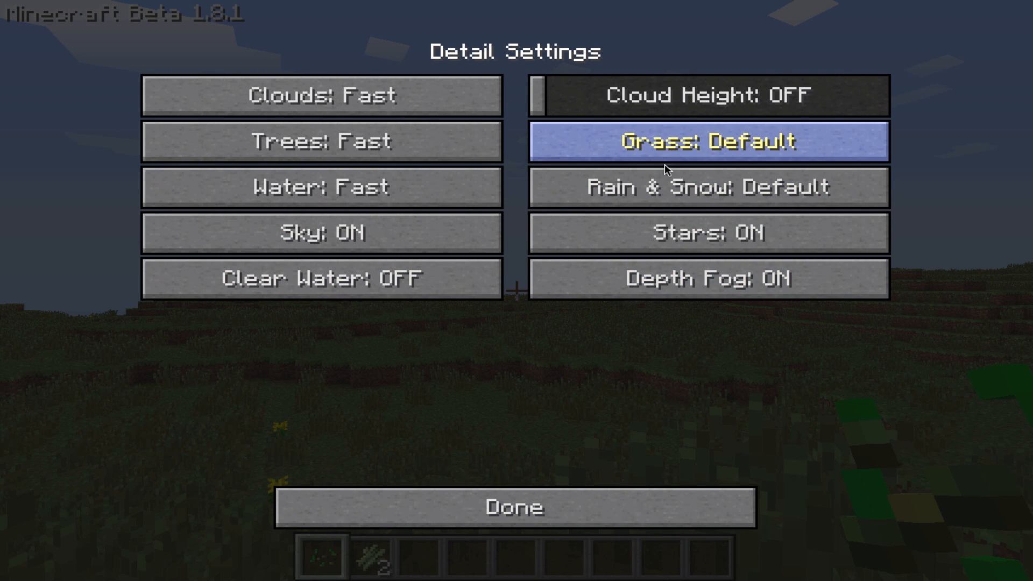
click(708, 141)
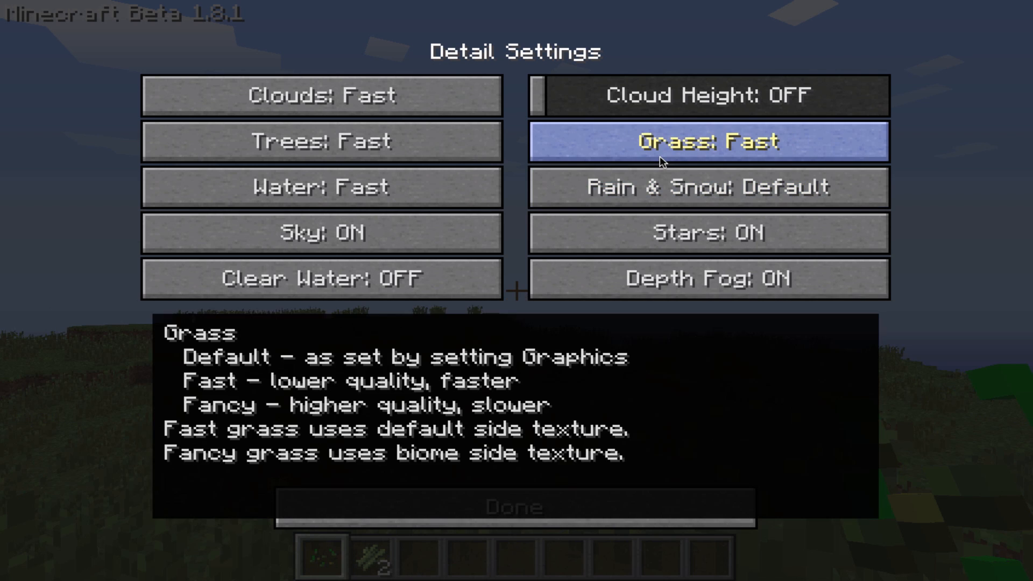
click(513, 507)
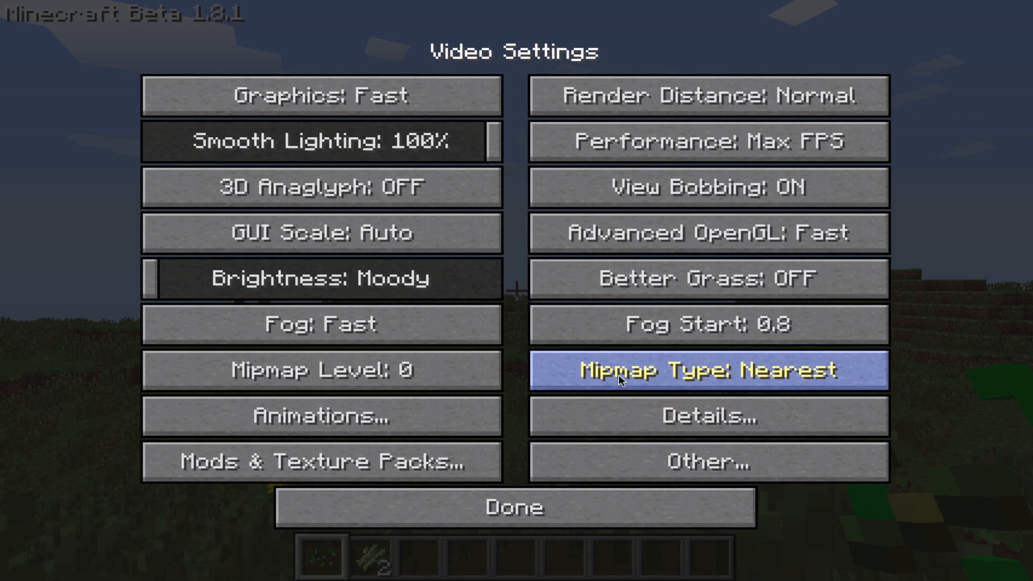
Turn Smooth FPS on in Other Settings, close all options screens, and bring up the game menu.
click(708, 461)
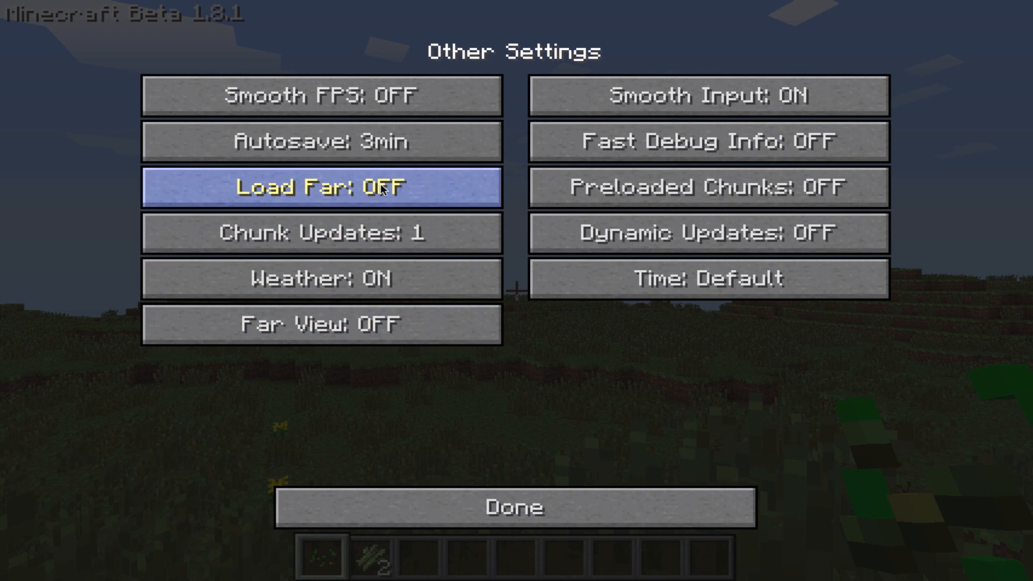
mouse_move(468, 96)
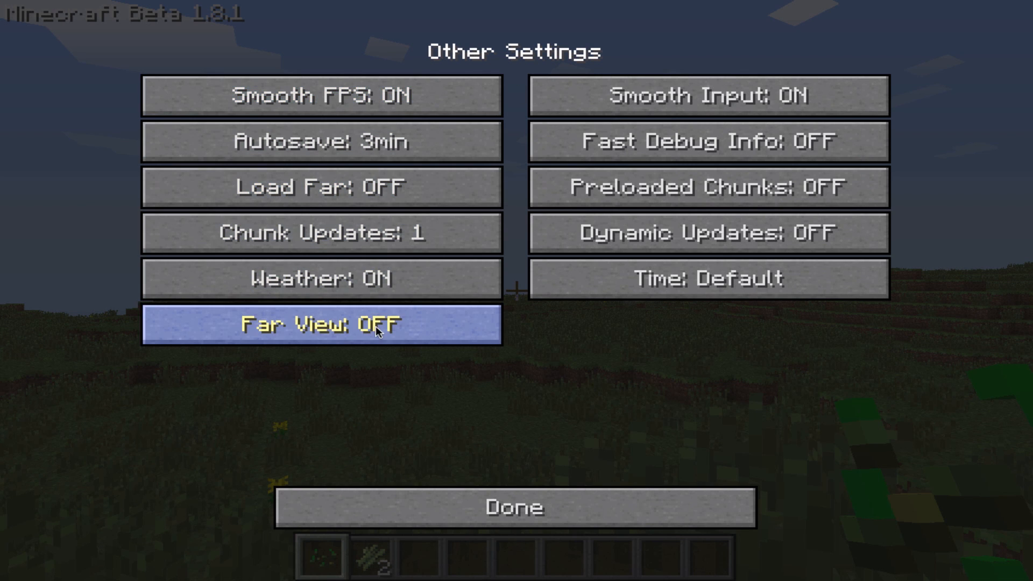
click(515, 507)
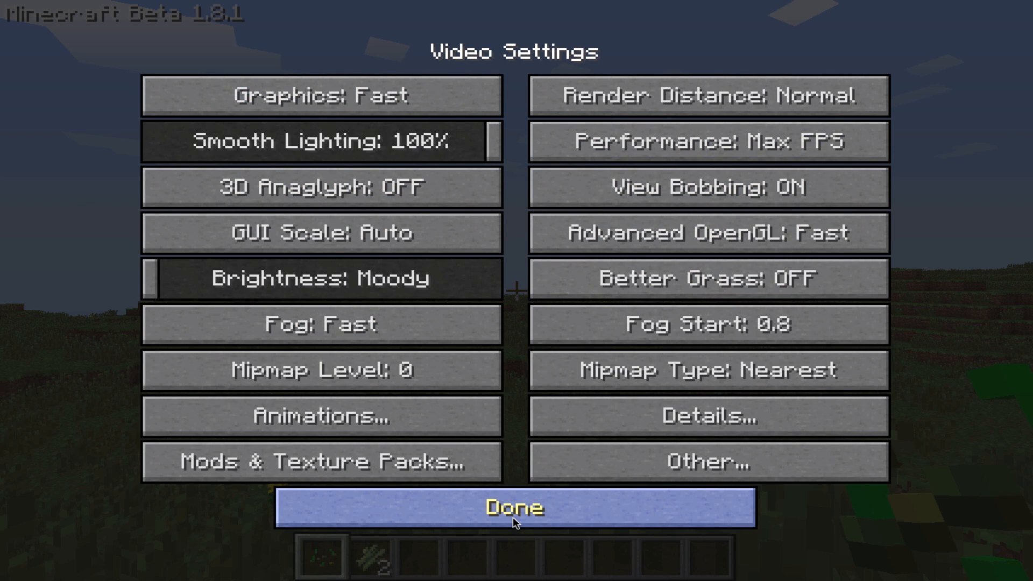
click(515, 507)
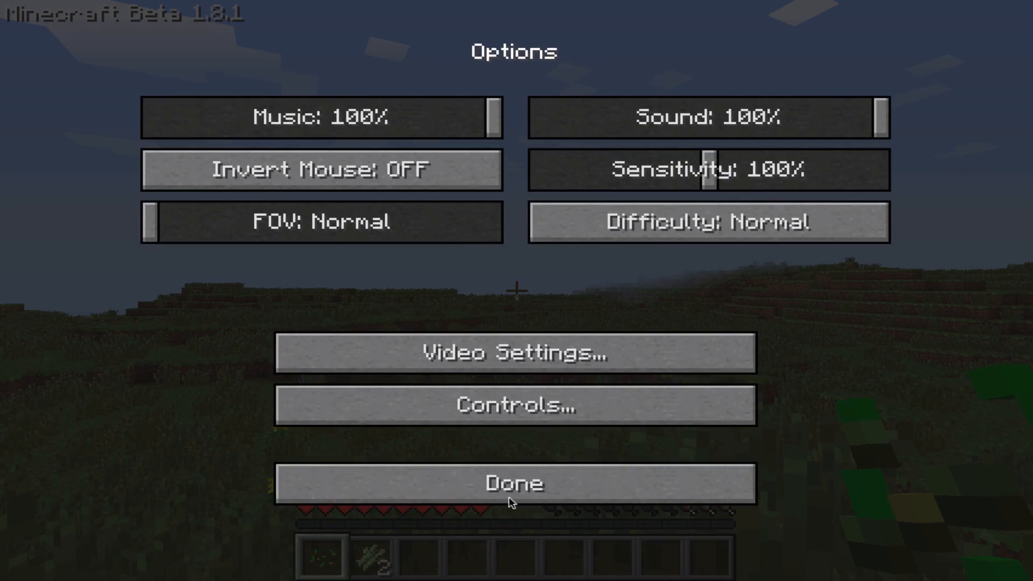
click(514, 482)
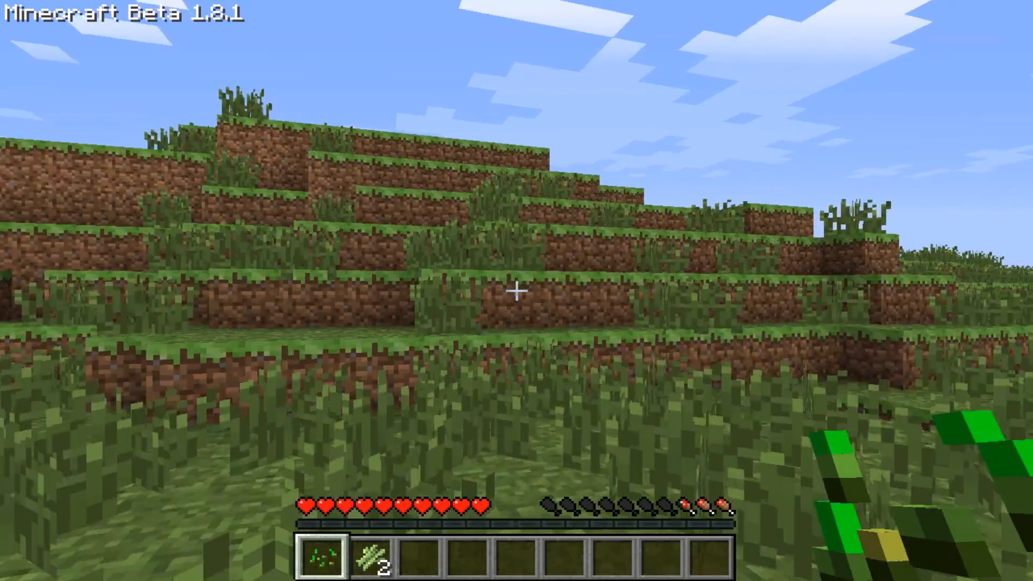
key(Escape)
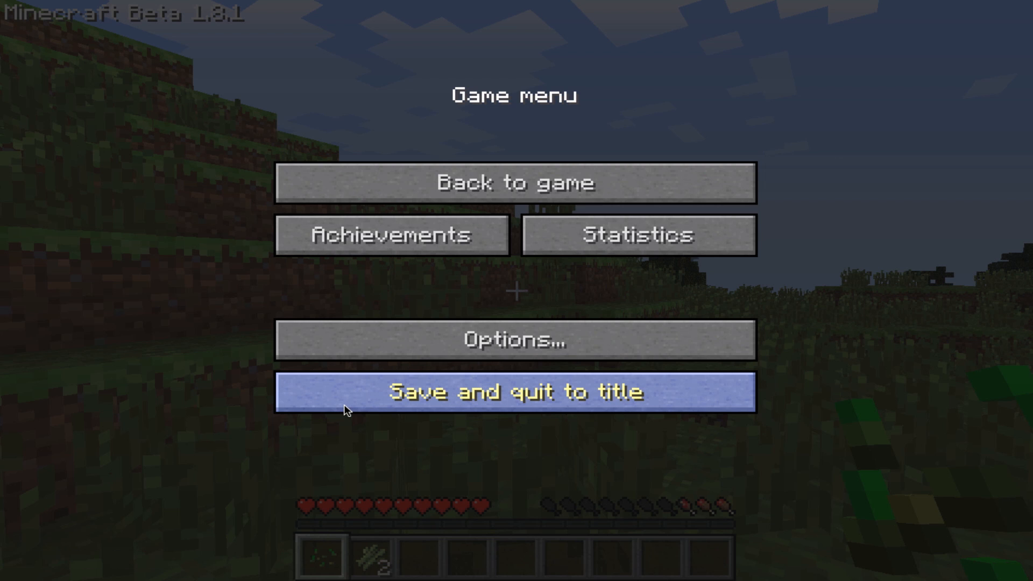